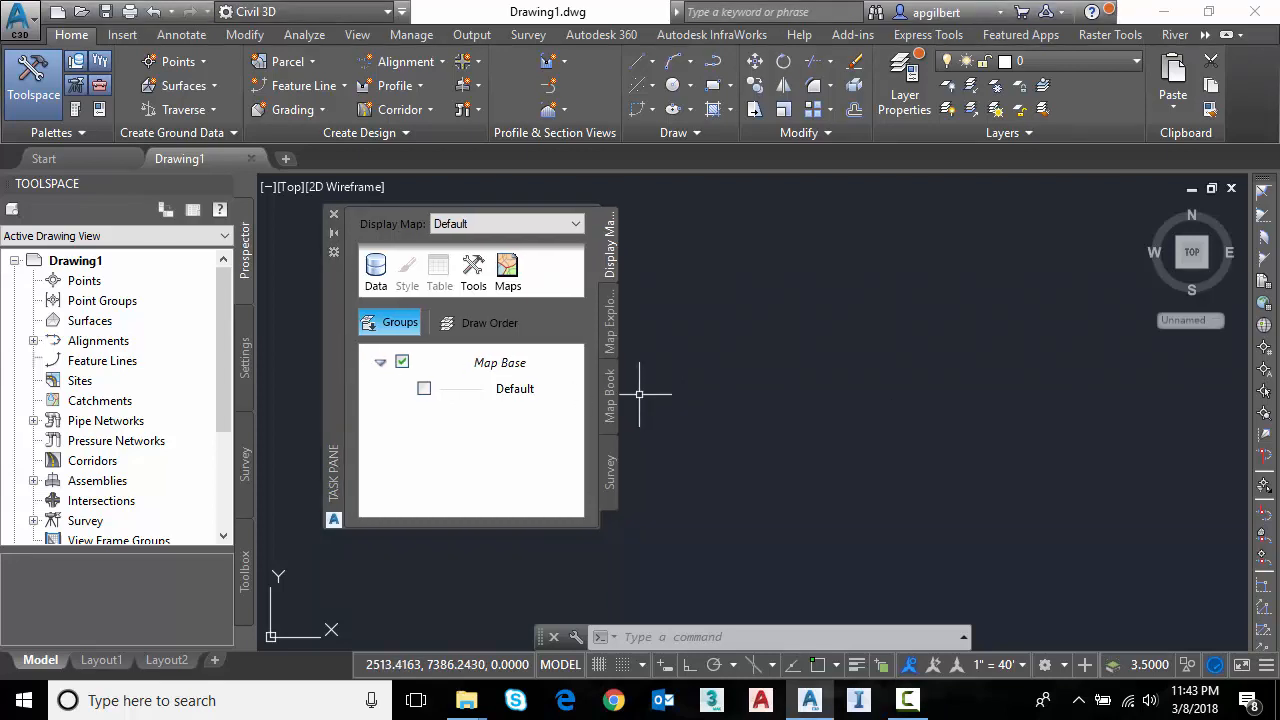
{"action": "mouse_move", "coordinate": [652, 400]}
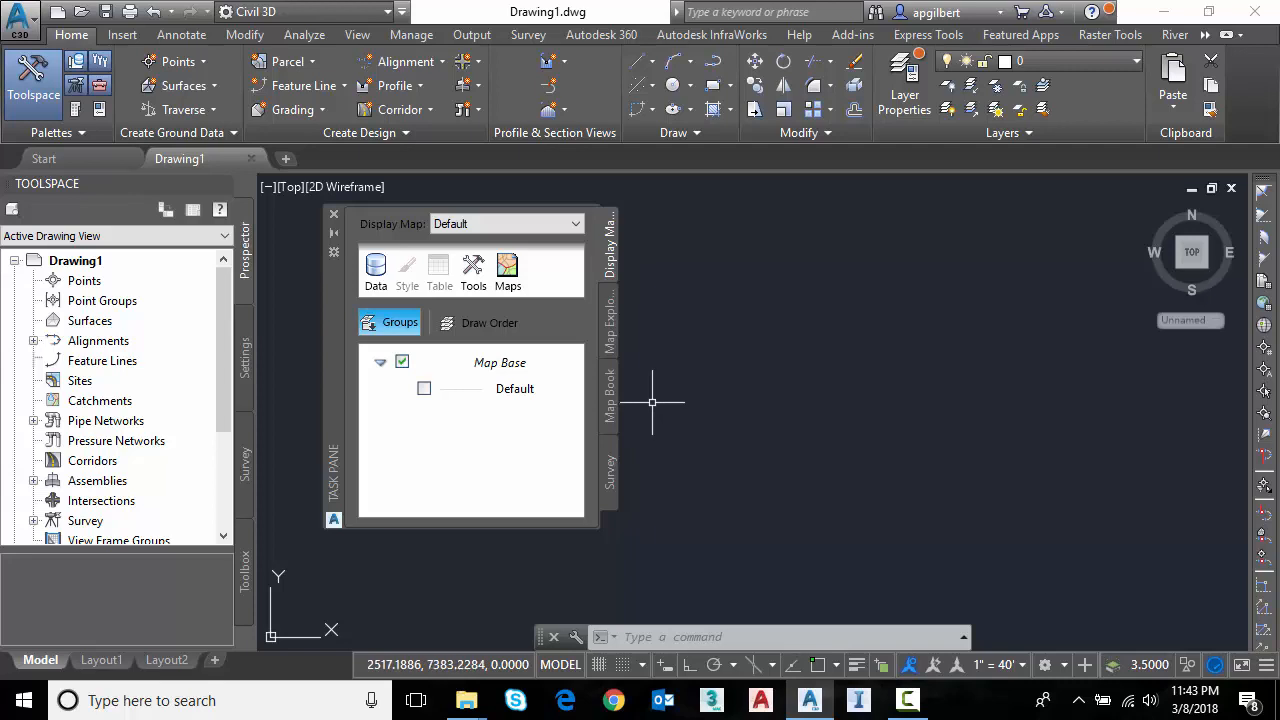
{"action": "mouse_move", "coordinate": [80, 132]}
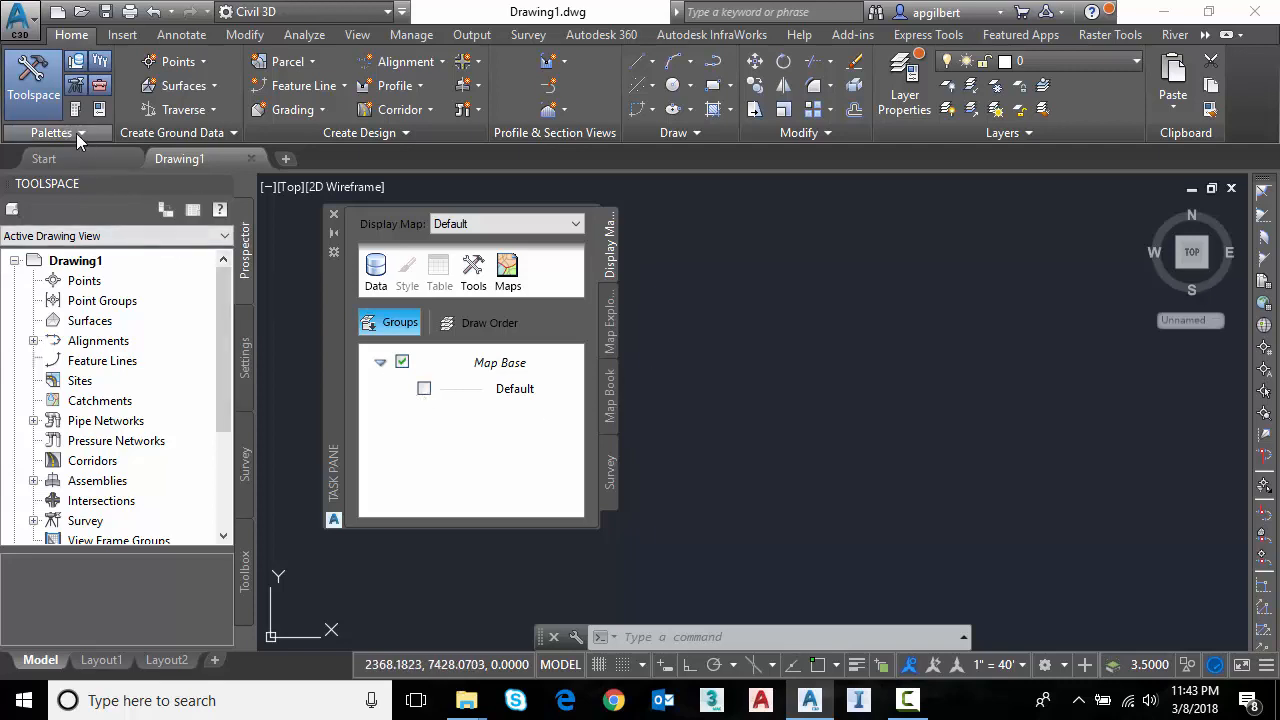
Close the Map Task Pane and list the available Civil 3D workspaces.
{"action": "left_click", "coordinate": [52, 132]}
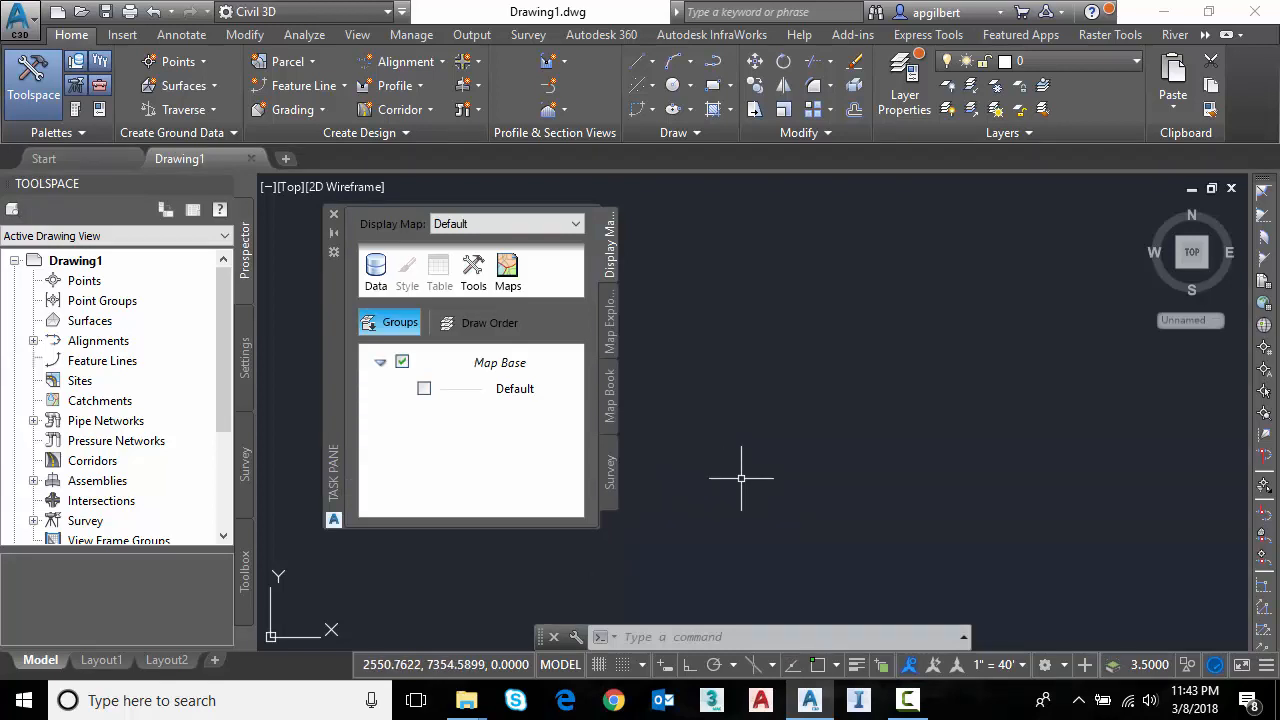
{"action": "mouse_move", "coordinate": [722, 396]}
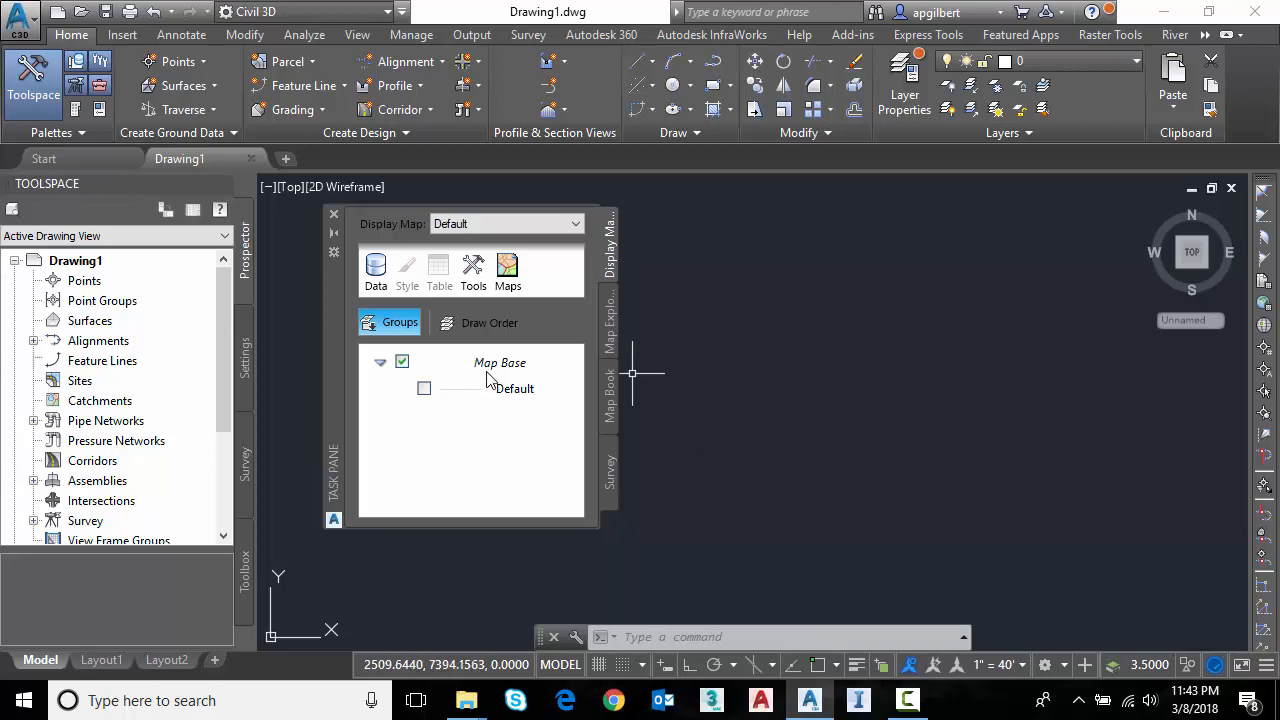
{"action": "mouse_move", "coordinate": [334, 216]}
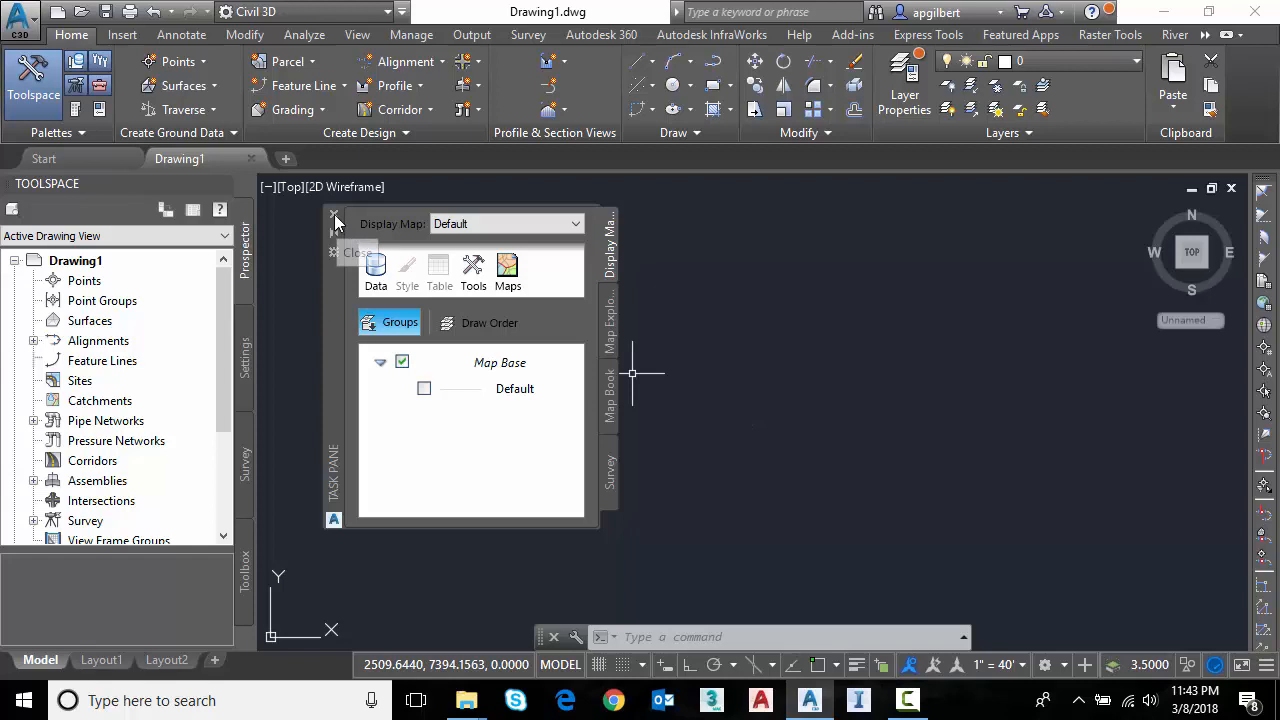
{"action": "left_click", "coordinate": [334, 218]}
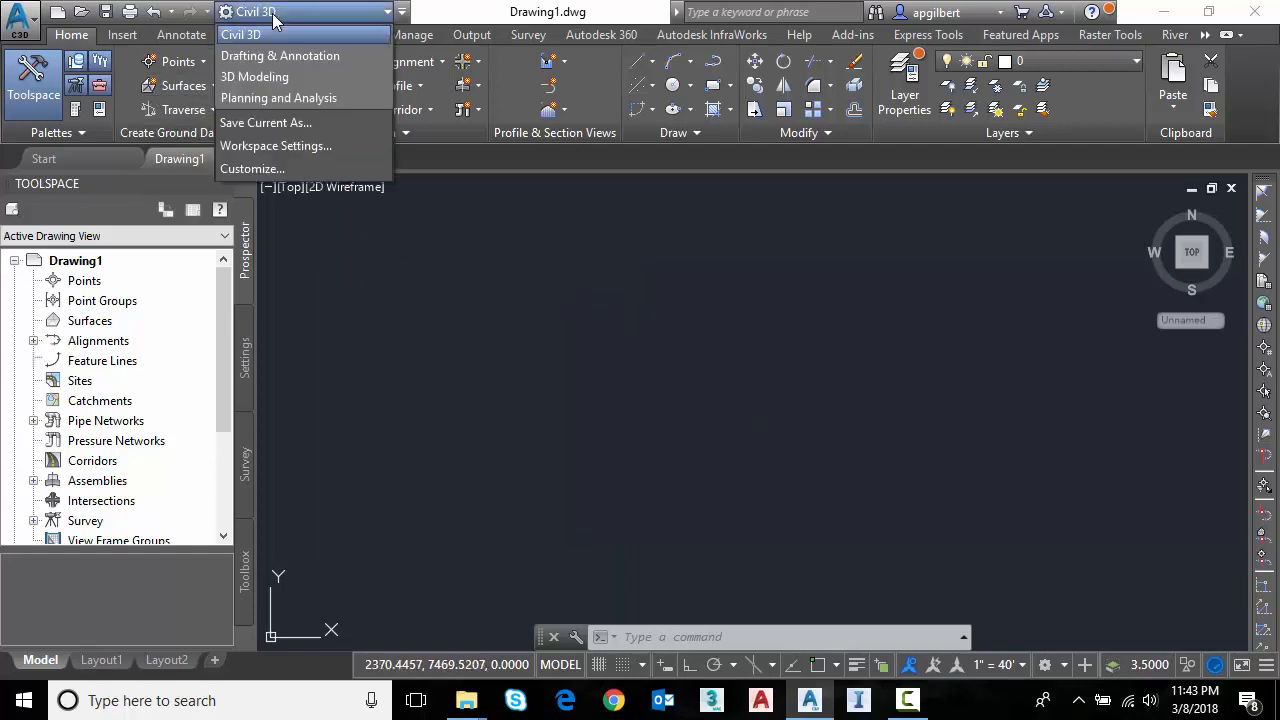
{"action": "mouse_move", "coordinate": [280, 98]}
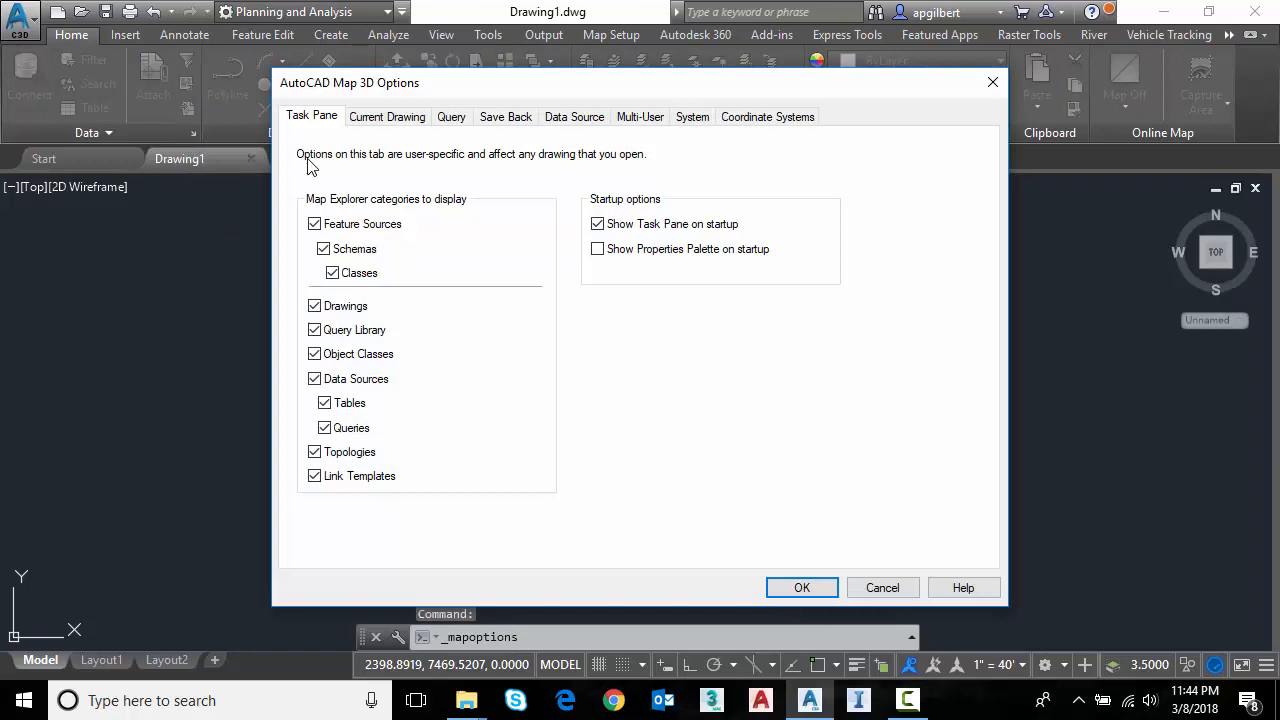
{"action": "mouse_move", "coordinate": [412, 180]}
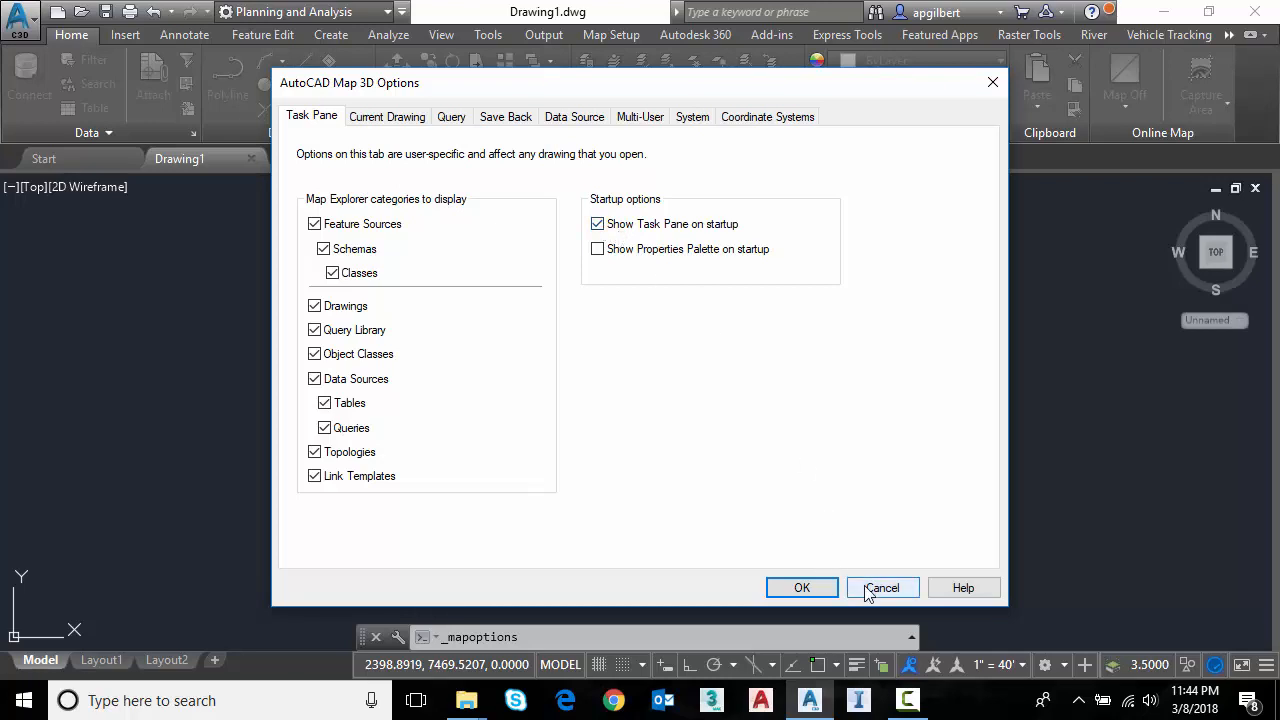
{"action": "mouse_move", "coordinate": [868, 590]}
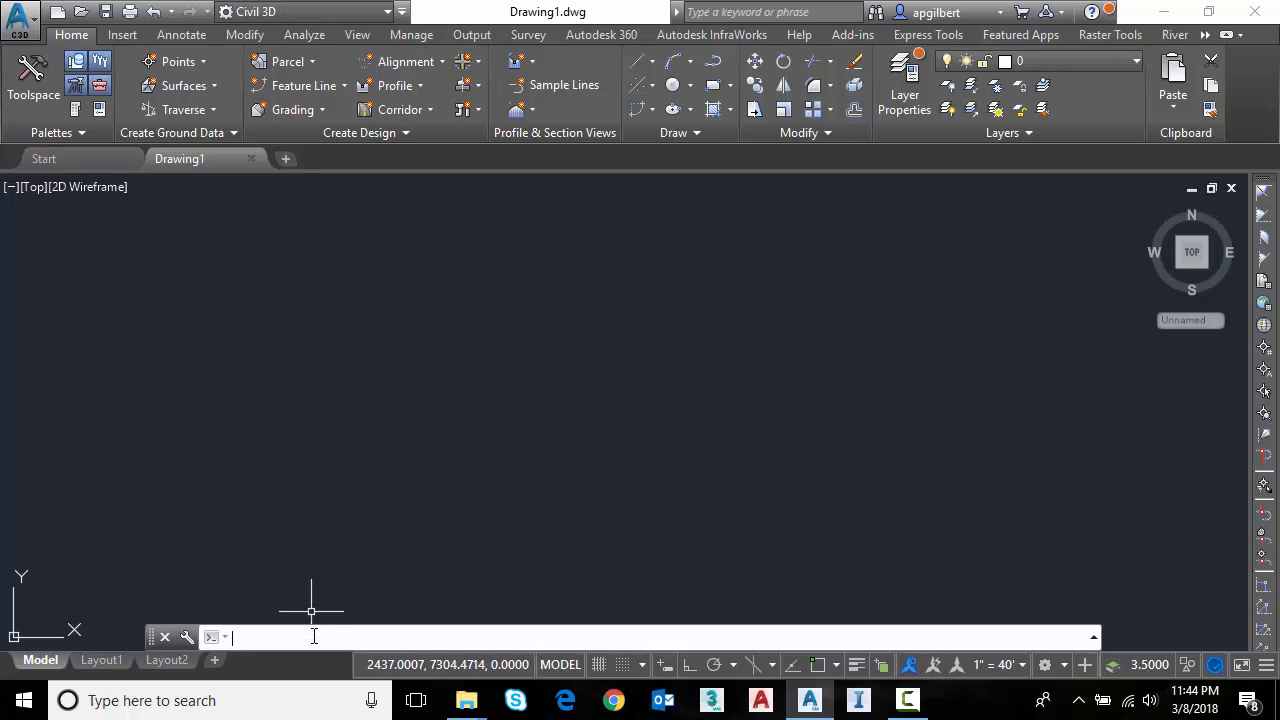
Run MAPOPTIONS to bring up the AutoCAD Map 3D Options at the Task Pane settings.
{"action": "type", "text": "map"}
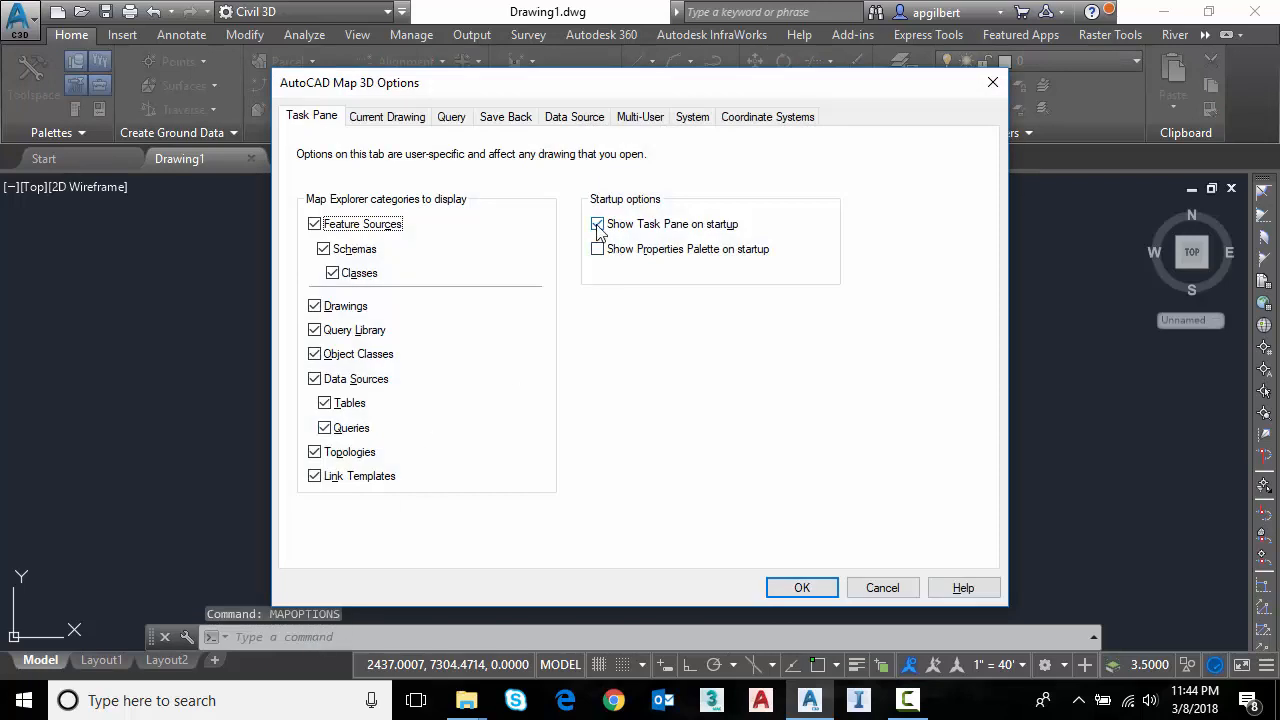
Clear 'Show Task Pane on startup' and confirm with OK.
{"action": "left_click", "coordinate": [596, 224]}
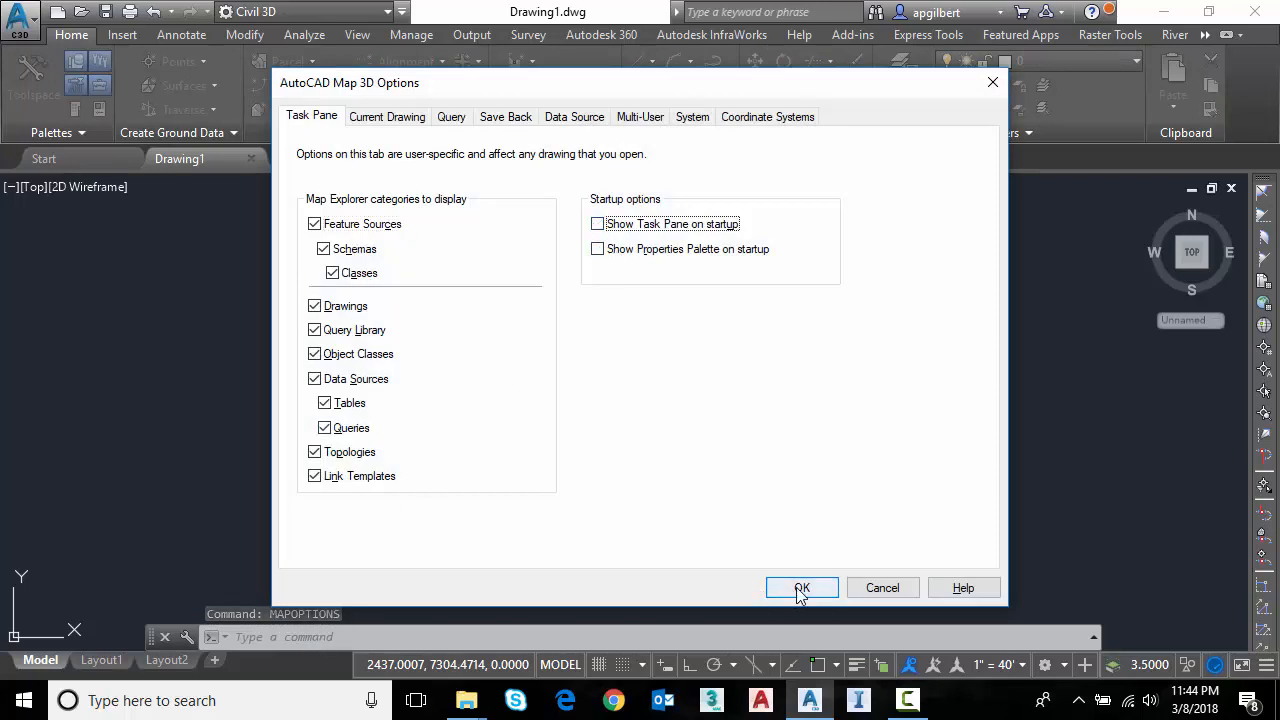
{"action": "left_click", "coordinate": [800, 588]}
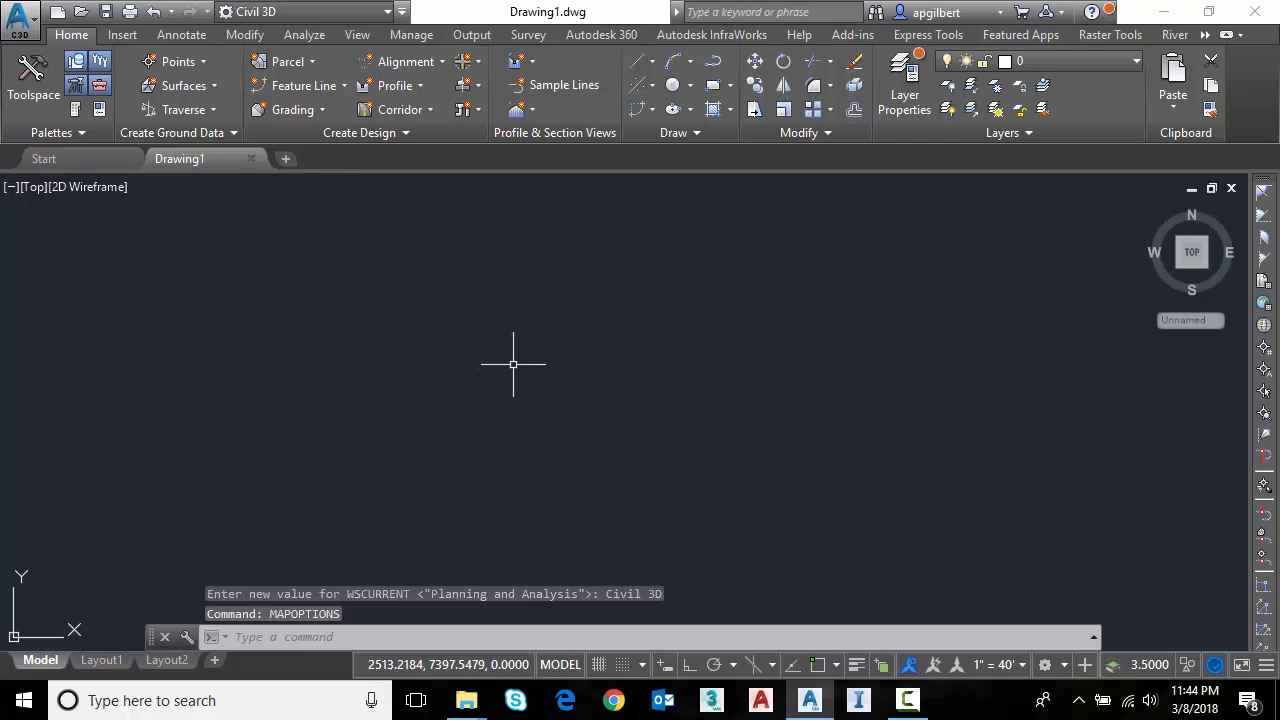
{"action": "mouse_move", "coordinate": [516, 364]}
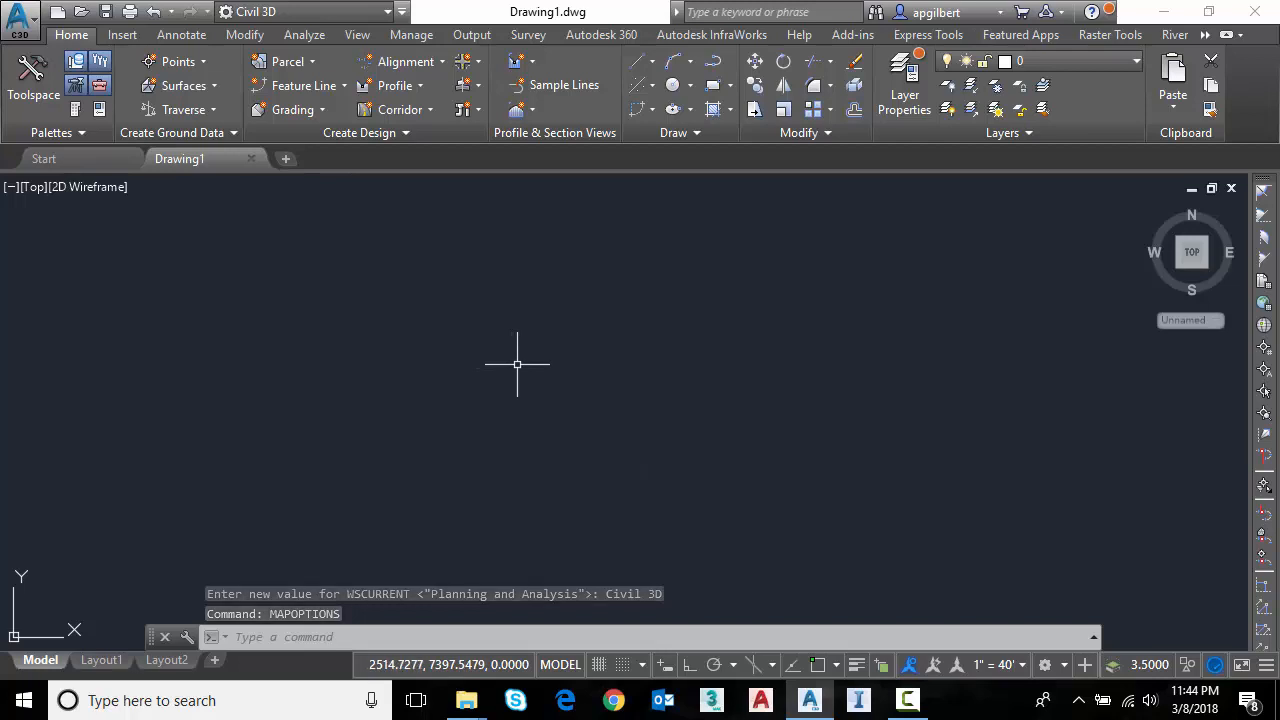